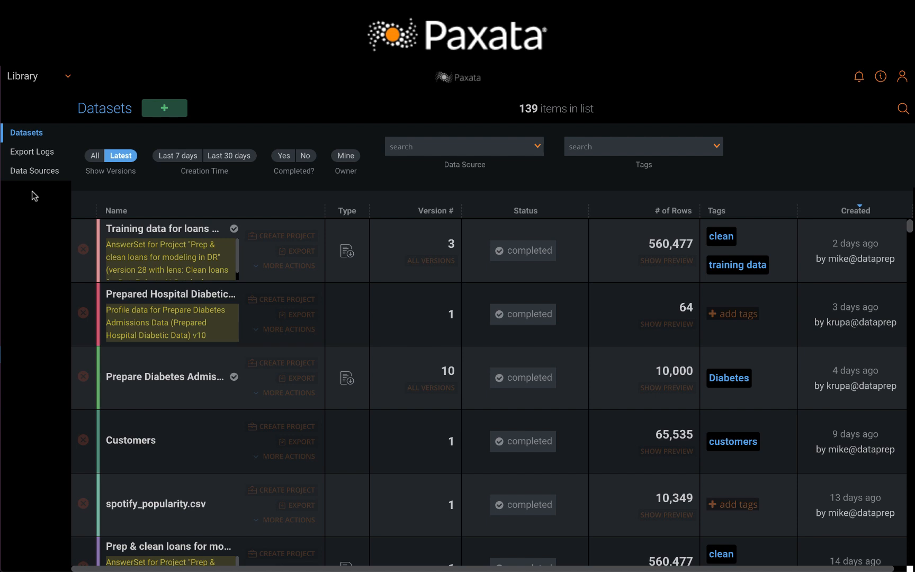
pyautogui.moveTo(29, 181)
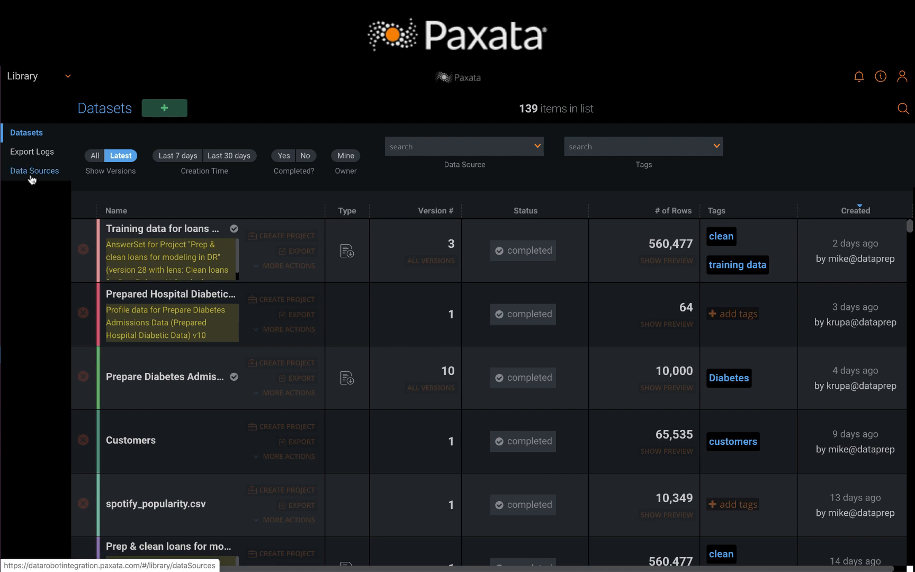
# Add a new data source using the DataRobot connector.
pyautogui.click(35, 170)
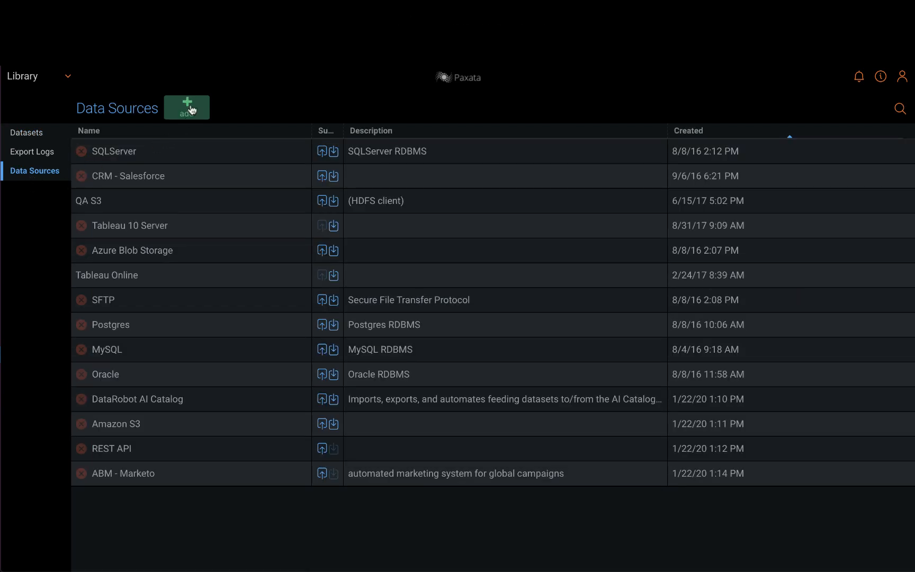
pyautogui.click(187, 107)
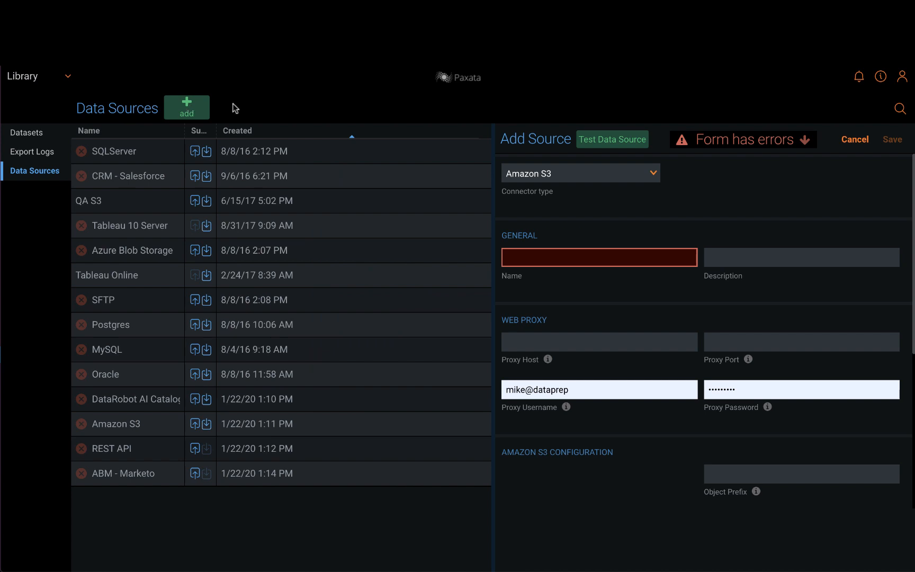
pyautogui.click(580, 172)
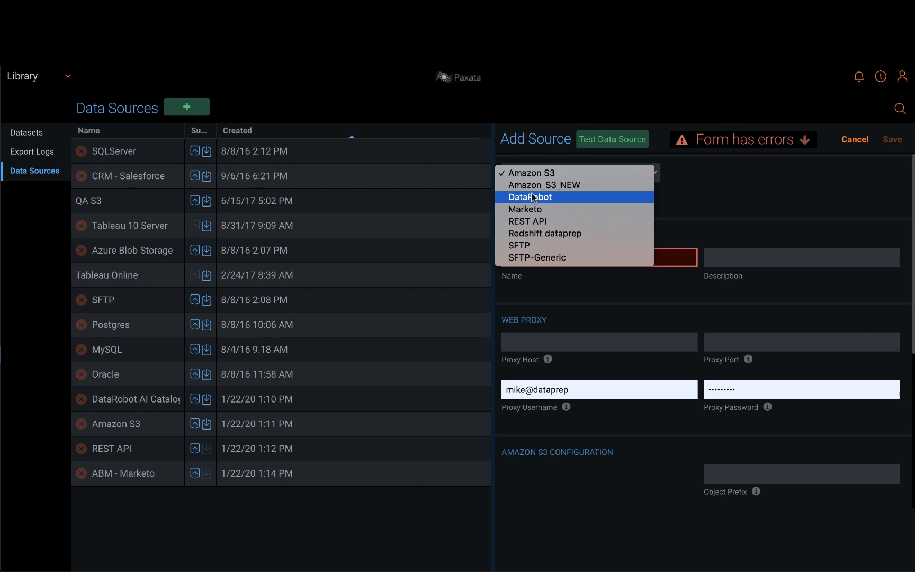
pyautogui.click(530, 197)
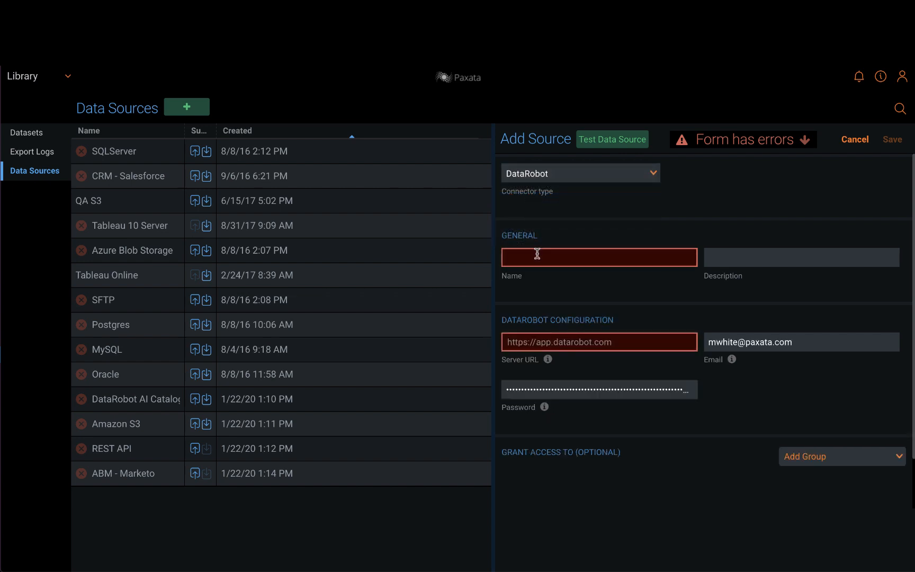
# Name it 'DataRobot AI Catalog', reuse the AI Catalog description, and test the connection.
pyautogui.click(801, 257)
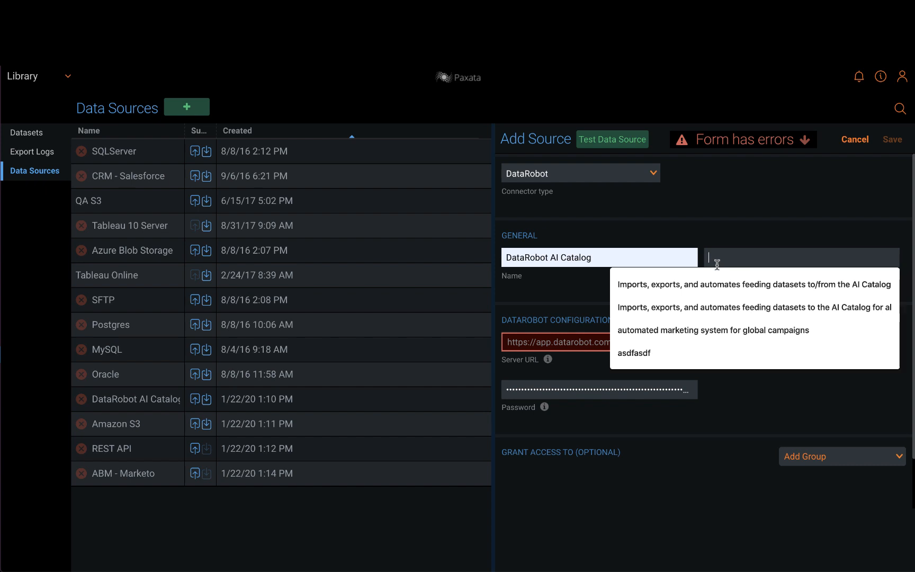
pyautogui.click(754, 285)
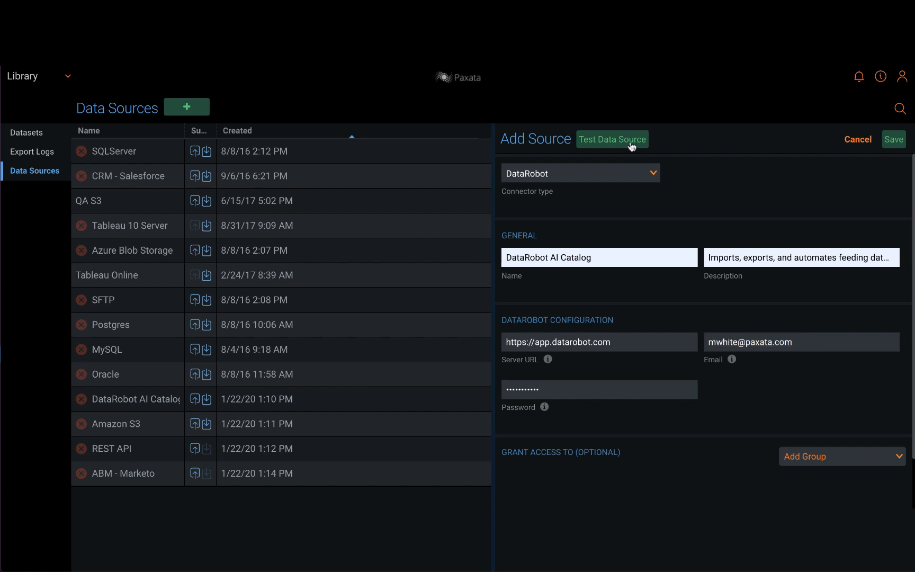
pyautogui.click(612, 140)
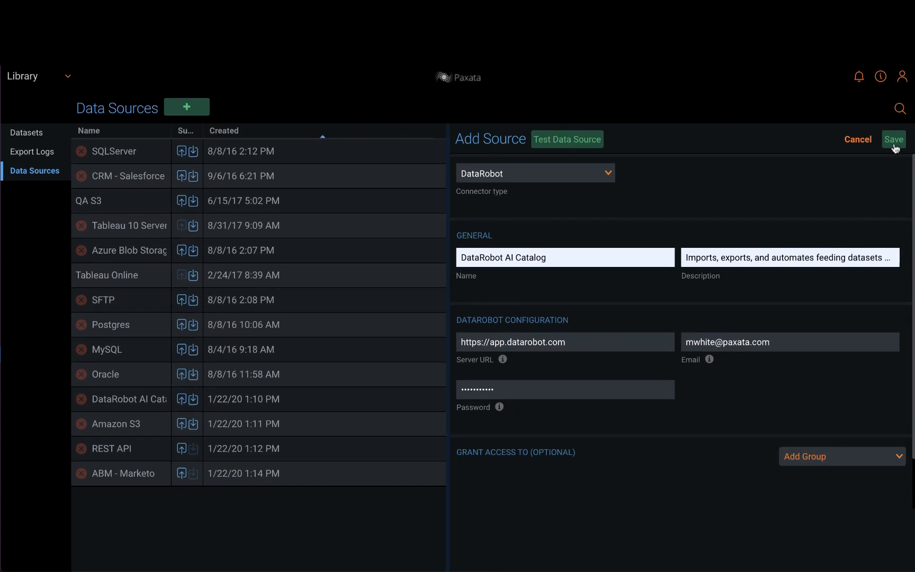
# Save the DataRobot AI Catalog source and start a dataset import.
pyautogui.click(894, 139)
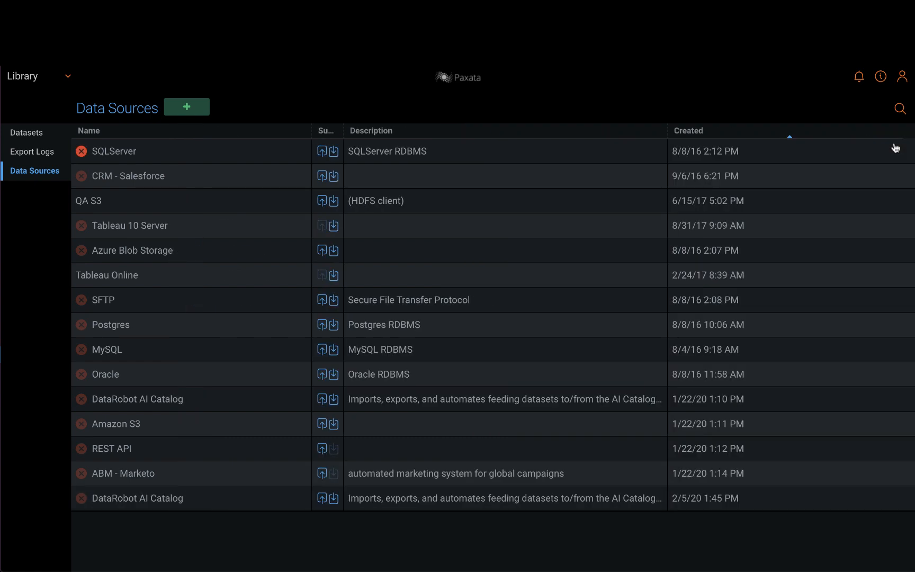
pyautogui.click(26, 132)
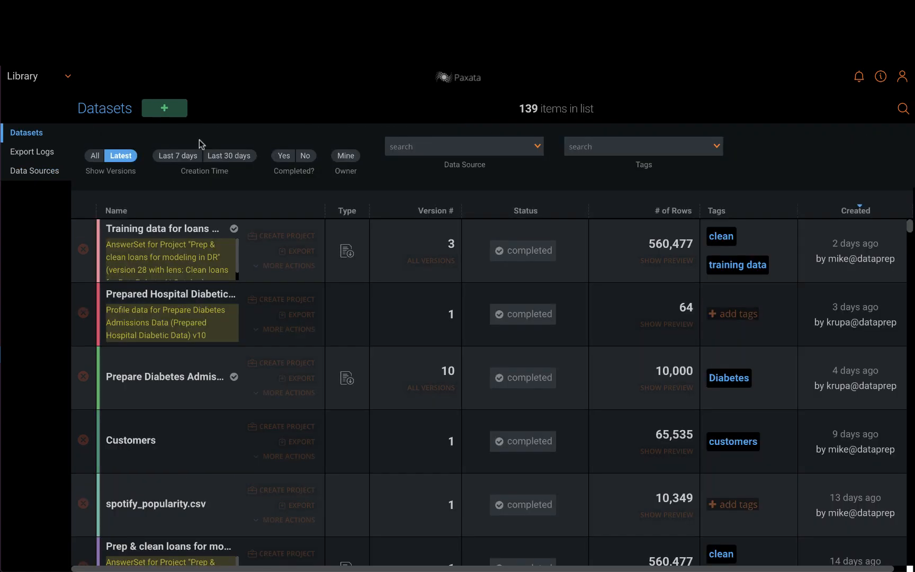
pyautogui.click(164, 108)
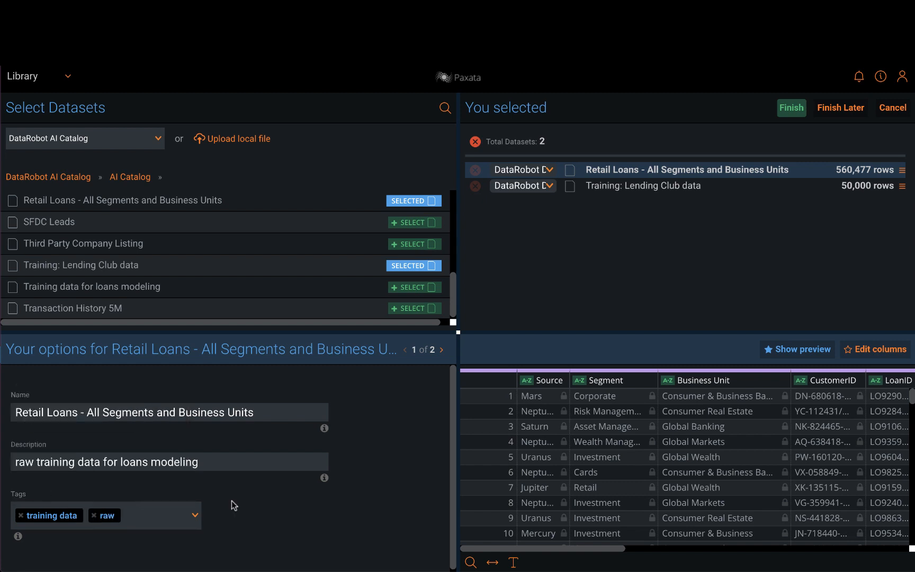
# Queue Retail Loans and Training: Lending Club data, then browse another source for Customers.
pyautogui.hscroll(3)
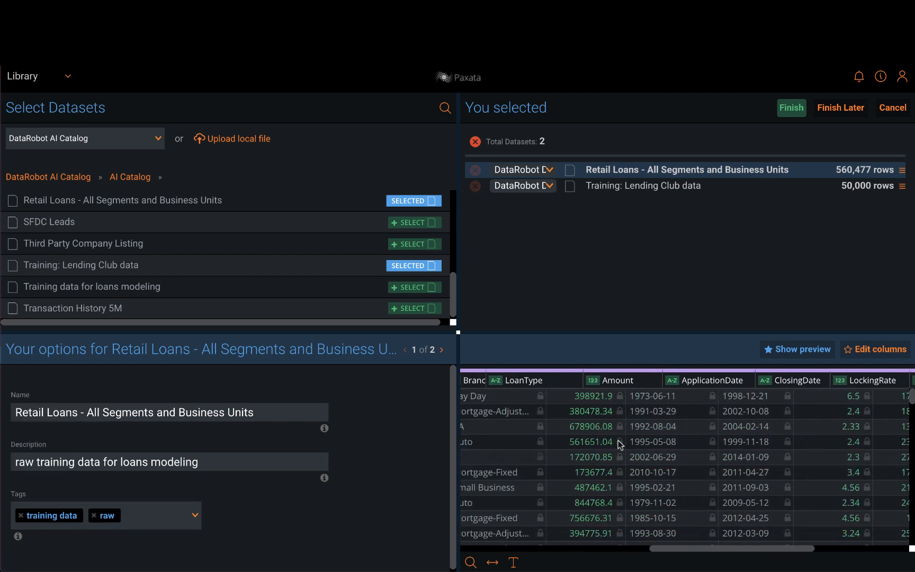
pyautogui.click(880, 349)
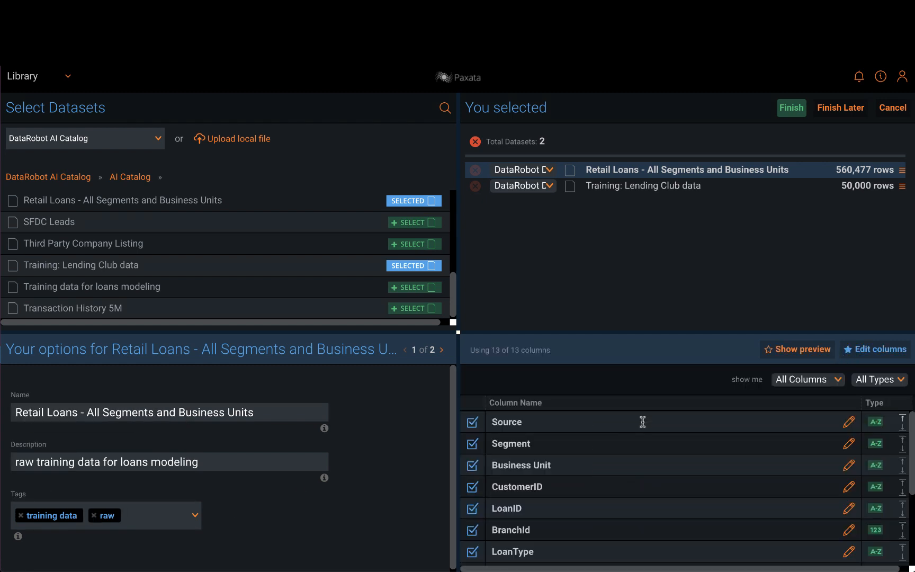
pyautogui.click(802, 349)
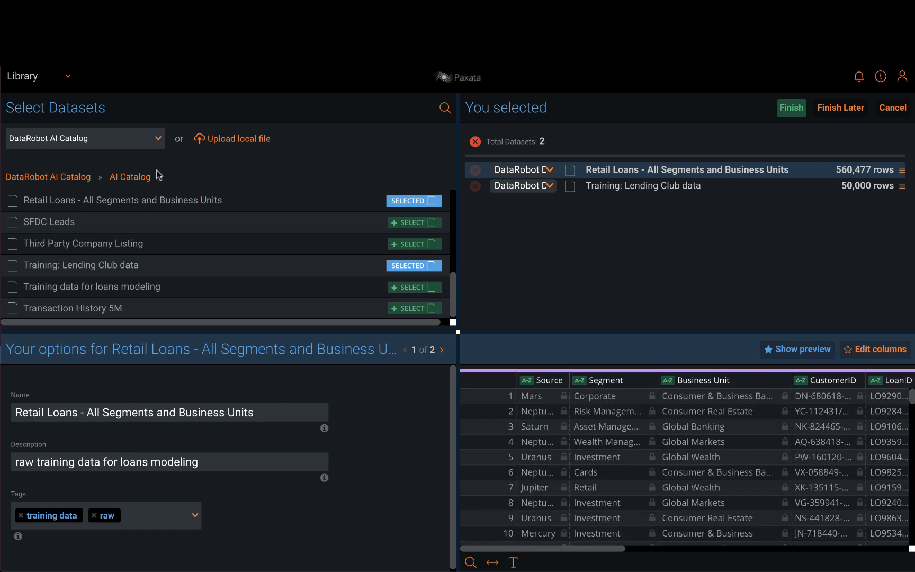
pyautogui.click(84, 138)
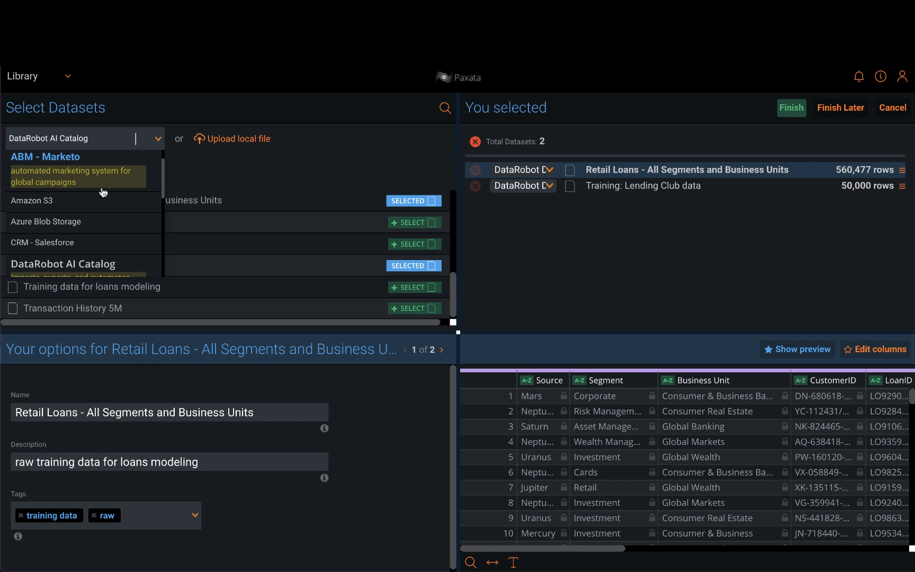
pyautogui.click(32, 201)
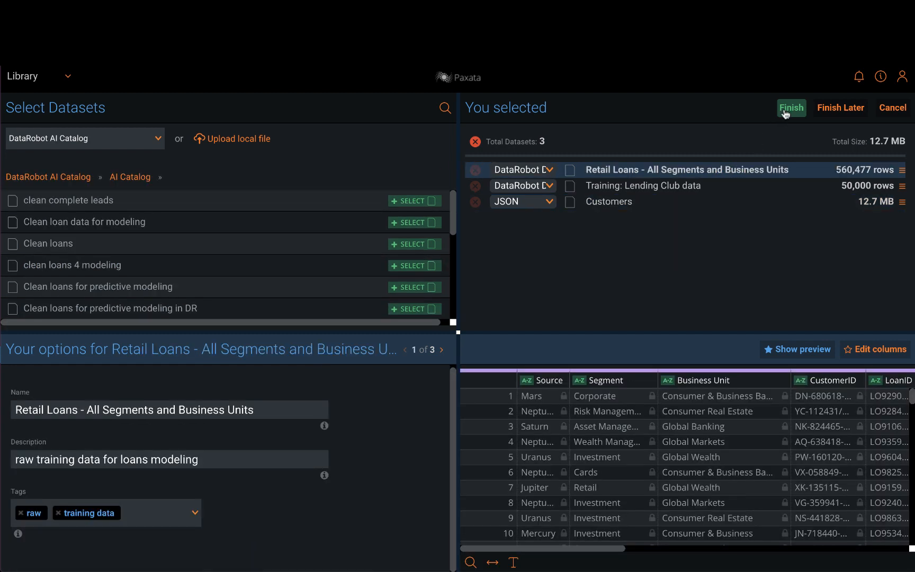
# Import the three datasets and create 'Prep & clean loans for modeling in DR' on Retail Loans.
pyautogui.click(792, 108)
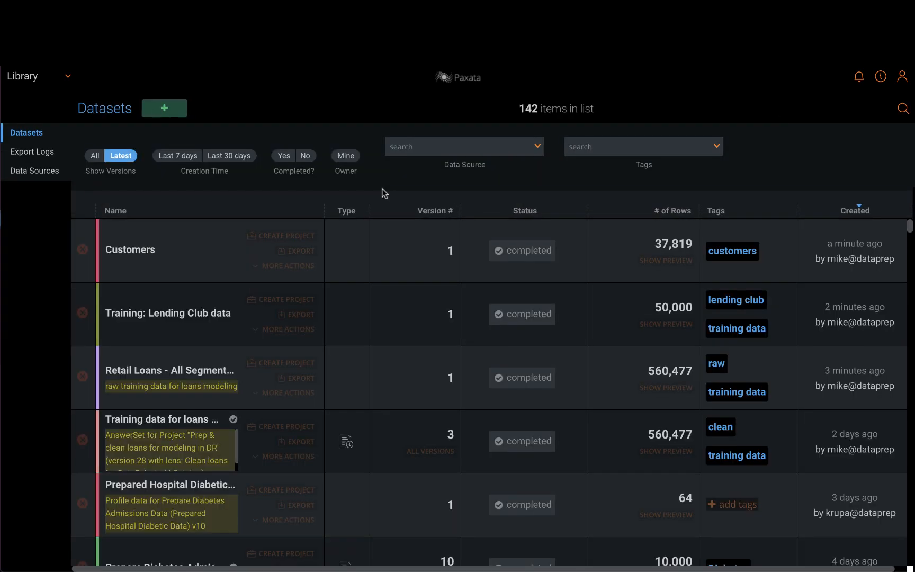
pyautogui.moveTo(237, 385)
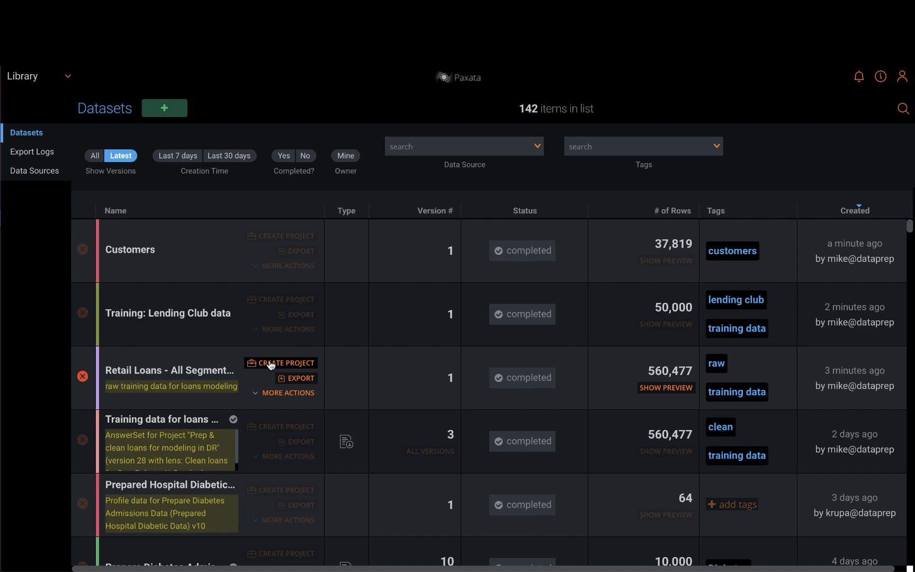
pyautogui.click(286, 363)
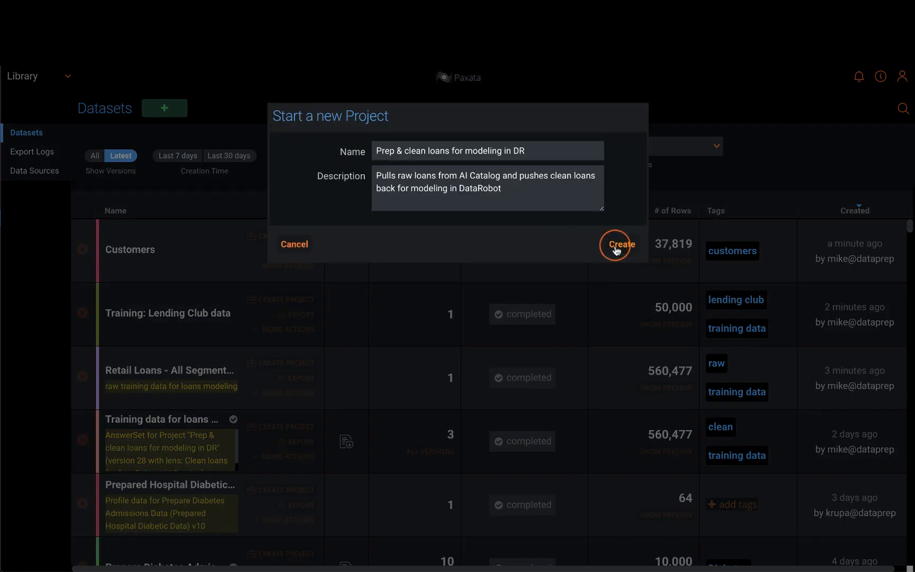
pyautogui.click(620, 243)
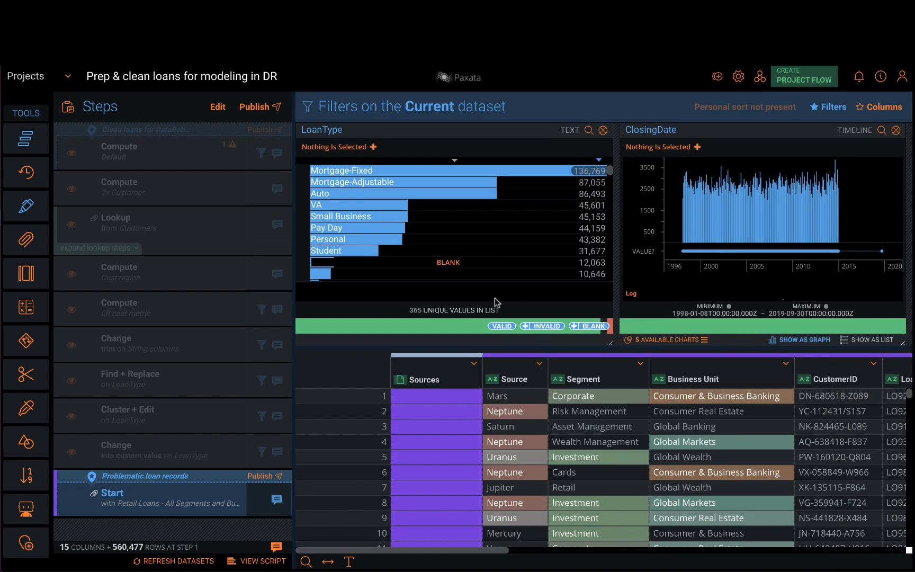
# Select the problematic LoanType values and review the Find + Replace step.
pyautogui.click(543, 325)
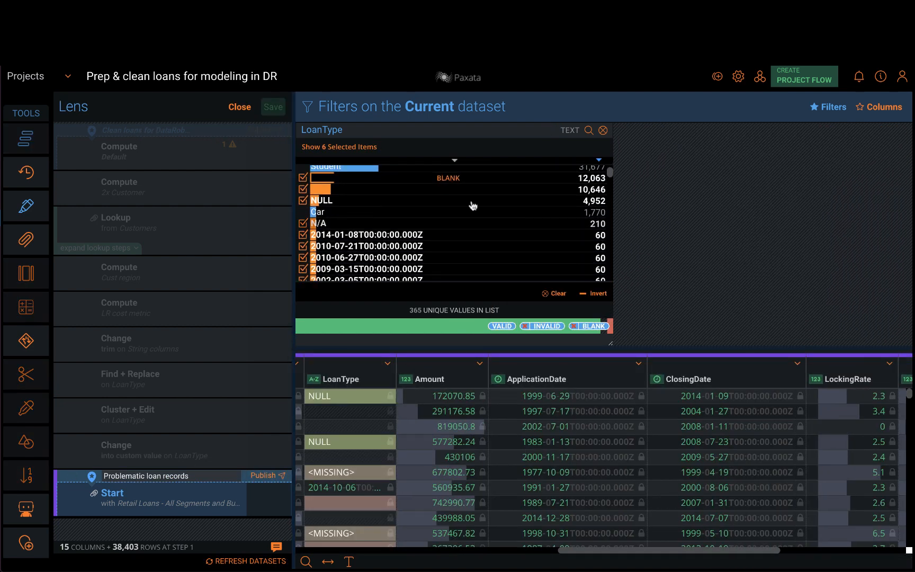
pyautogui.click(339, 147)
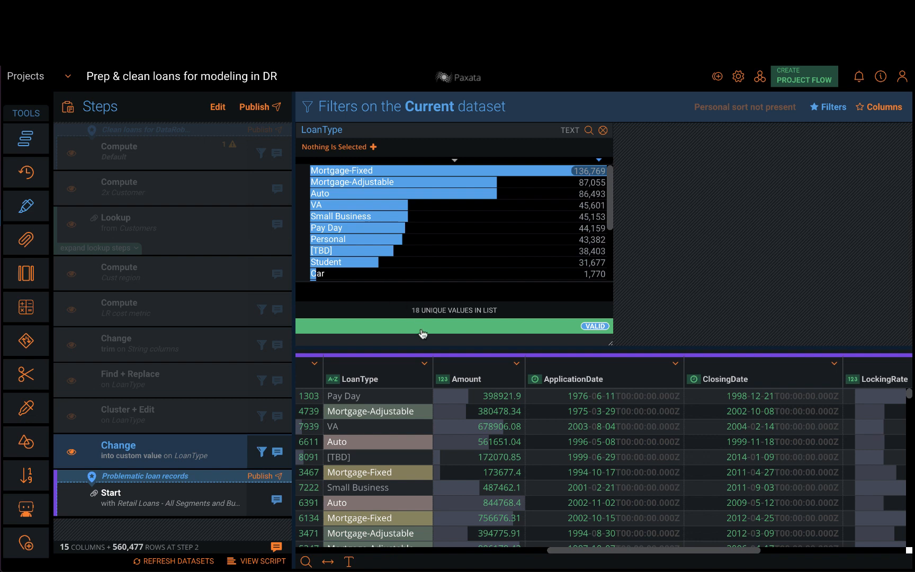
pyautogui.moveTo(428, 332)
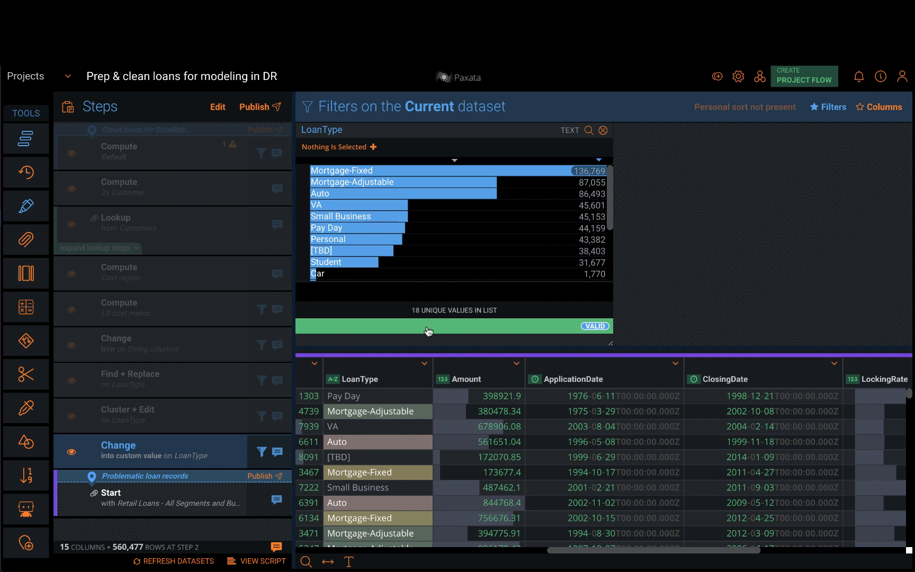
pyautogui.moveTo(356, 357)
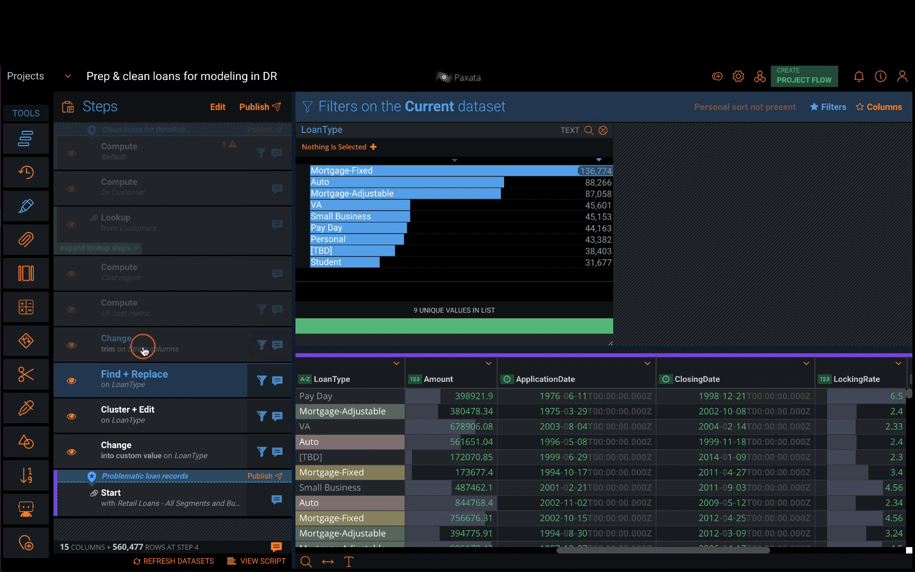
# Review the trim, LR cost metric, and Cust region formula steps.
pyautogui.click(139, 344)
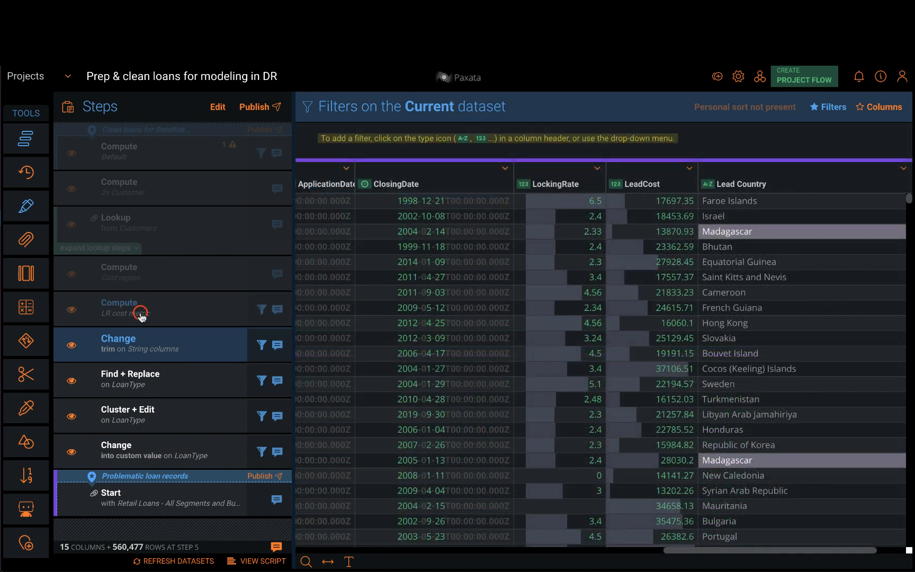
pyautogui.click(132, 309)
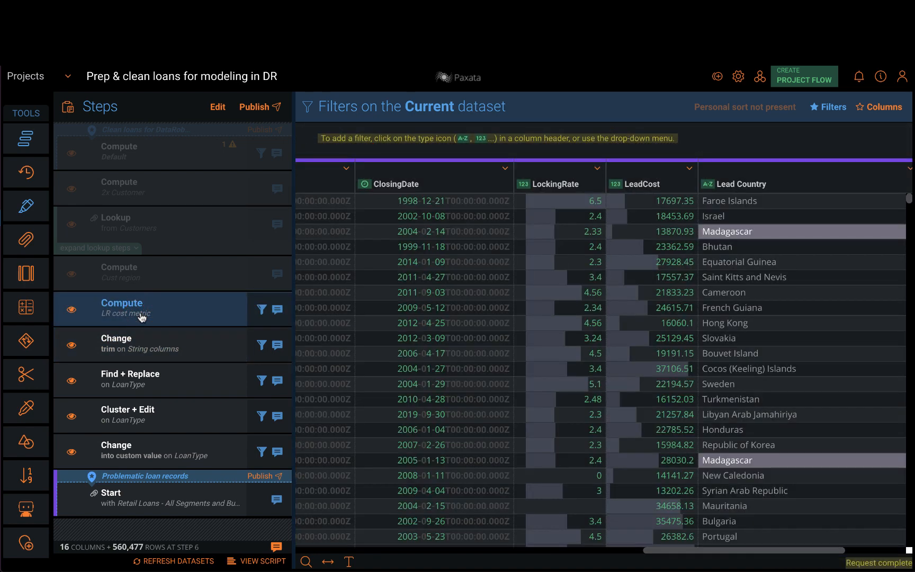
pyautogui.moveTo(139, 277)
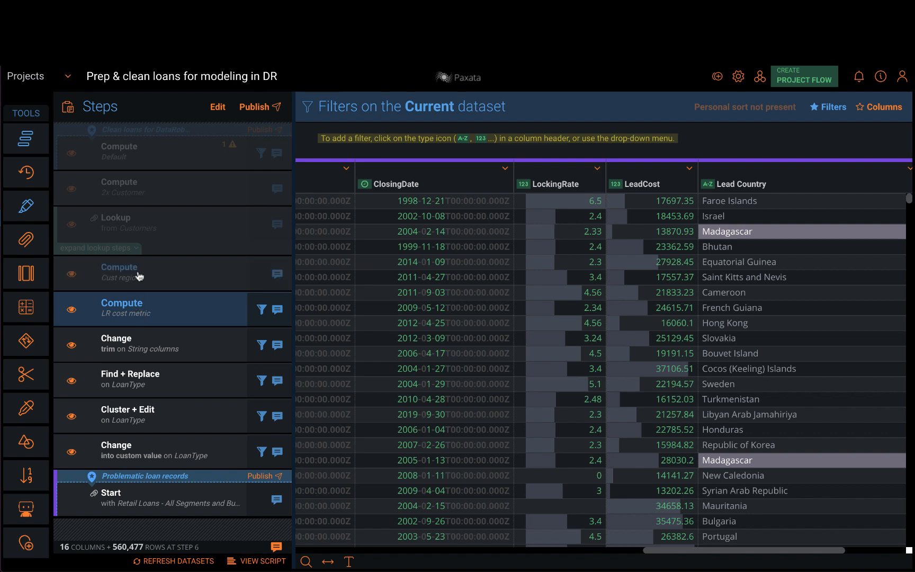
pyautogui.click(119, 273)
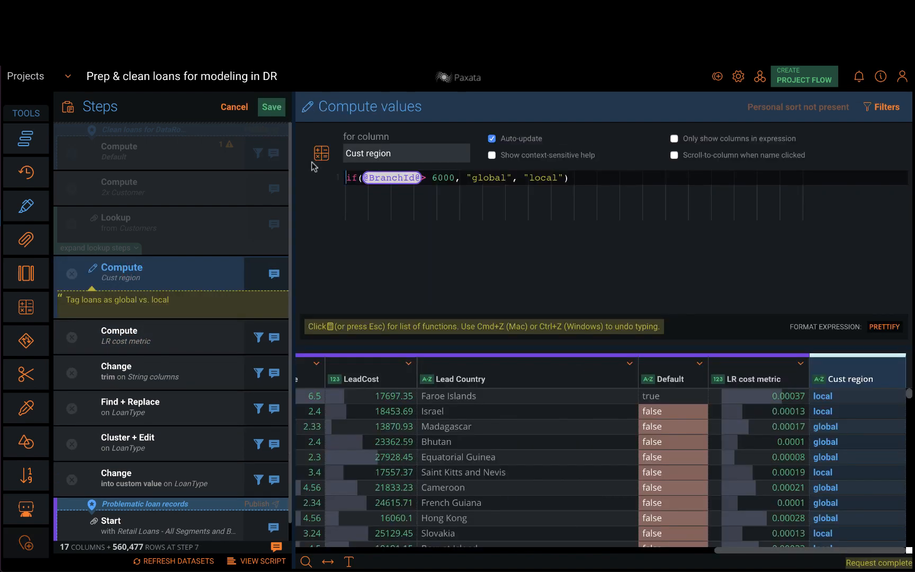
pyautogui.click(322, 153)
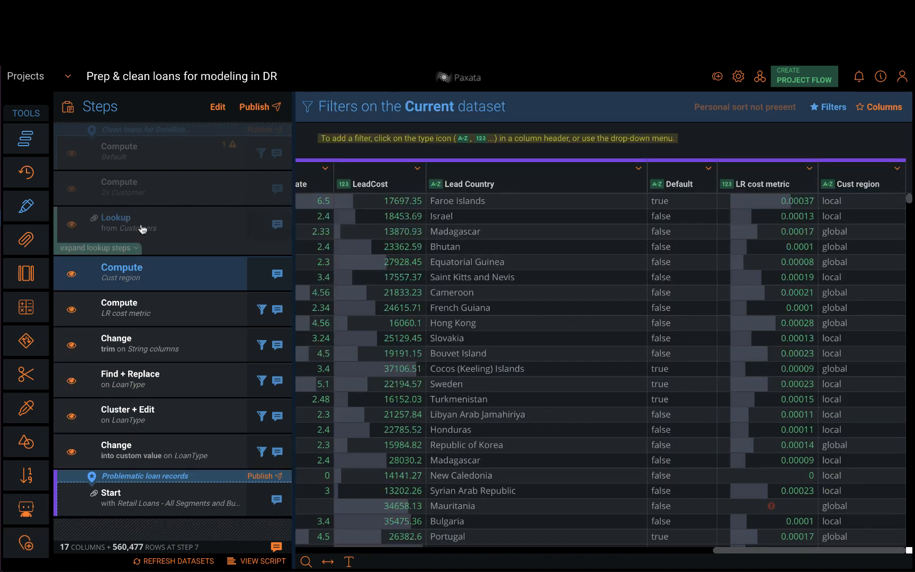
# Review the Customers lookup and 2x Customer steps, ending at the Default computation.
pyautogui.click(141, 225)
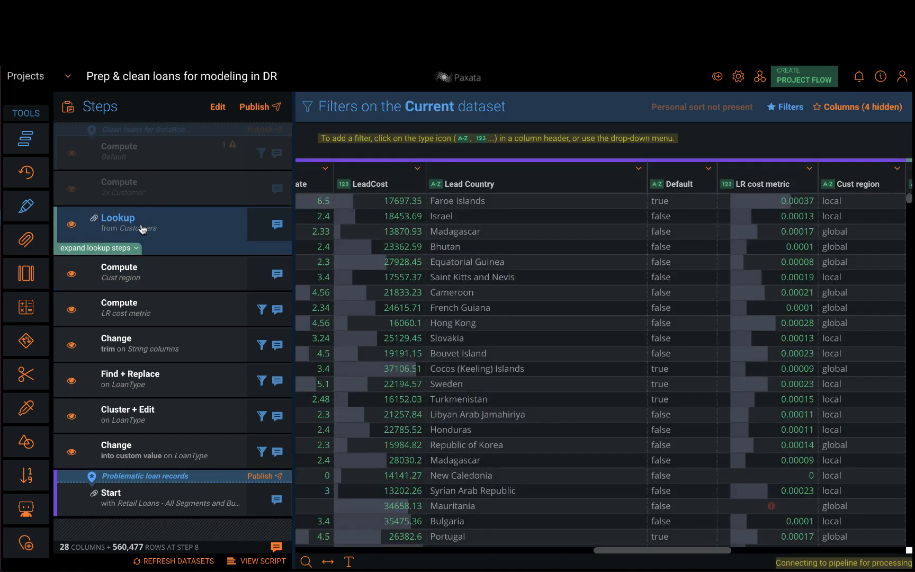
pyautogui.click(118, 218)
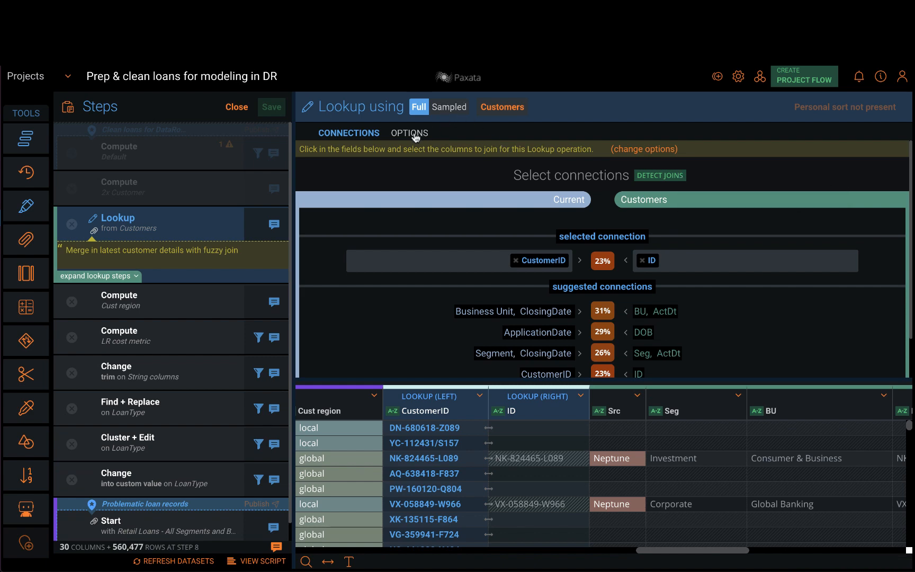
pyautogui.click(410, 133)
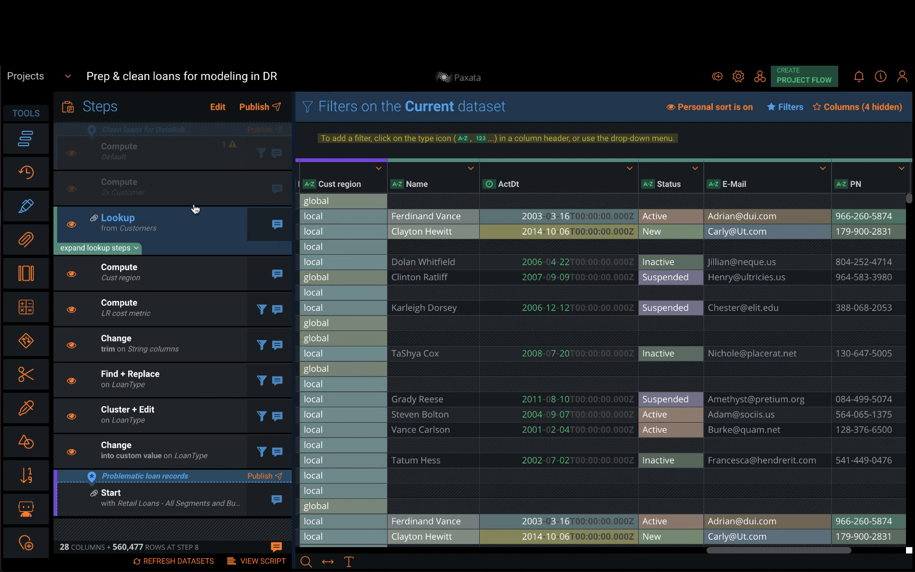
pyautogui.moveTo(159, 190)
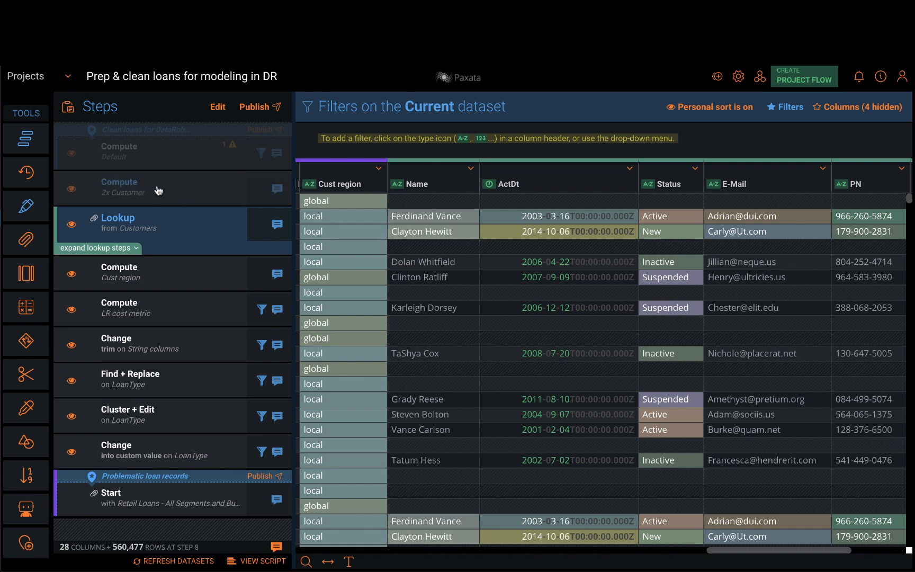
pyautogui.click(130, 188)
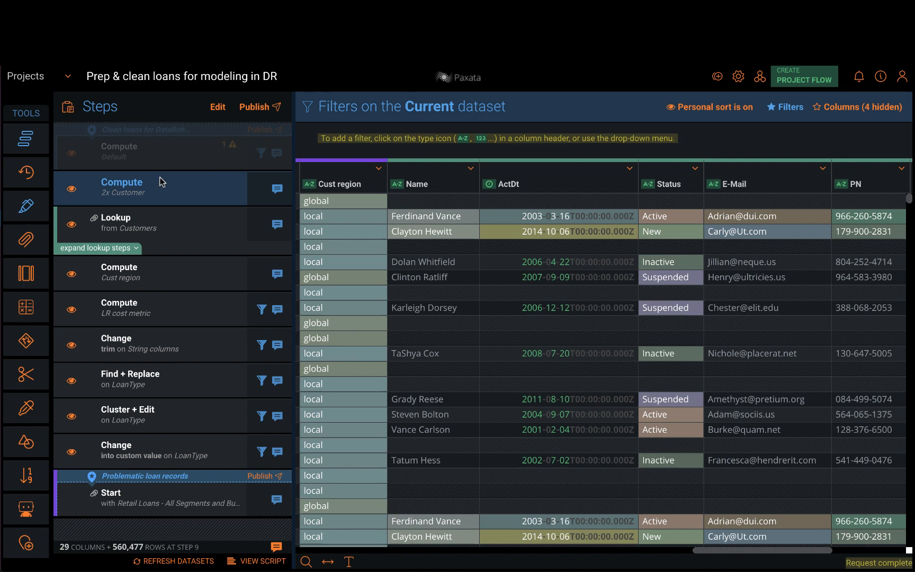
pyautogui.click(132, 153)
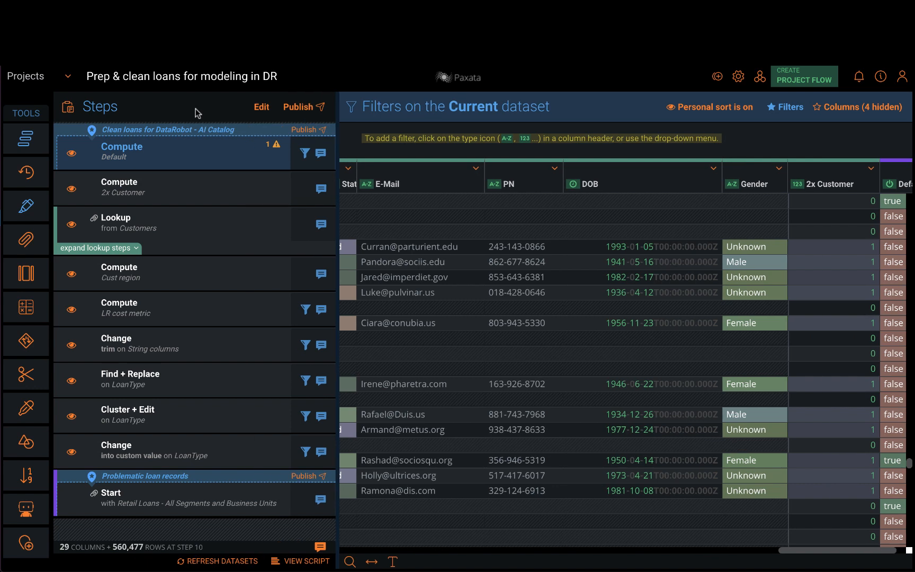
pyautogui.moveTo(291, 477)
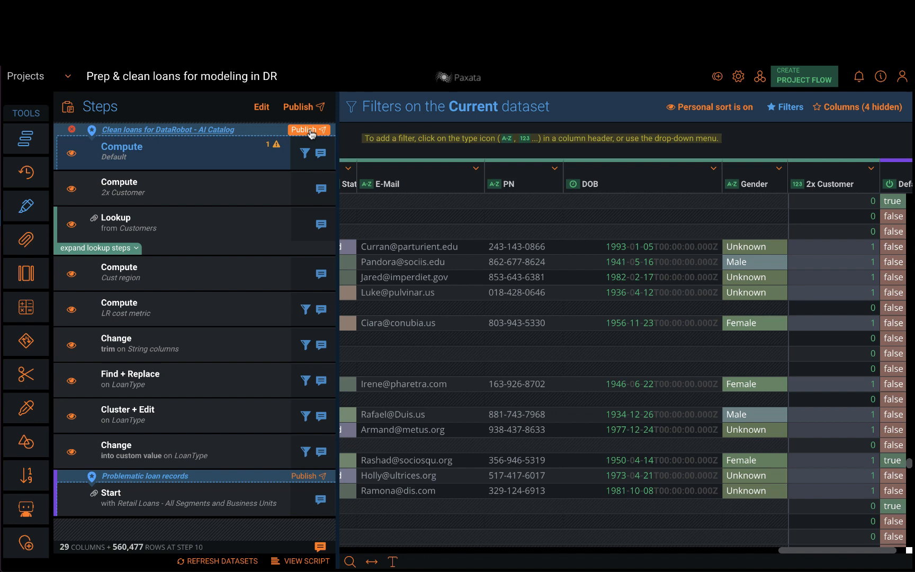
# Publish the lens as 'Clean loans for DR - AI Catalog' and export it to DataRobot AI Catalog.
pyautogui.click(308, 130)
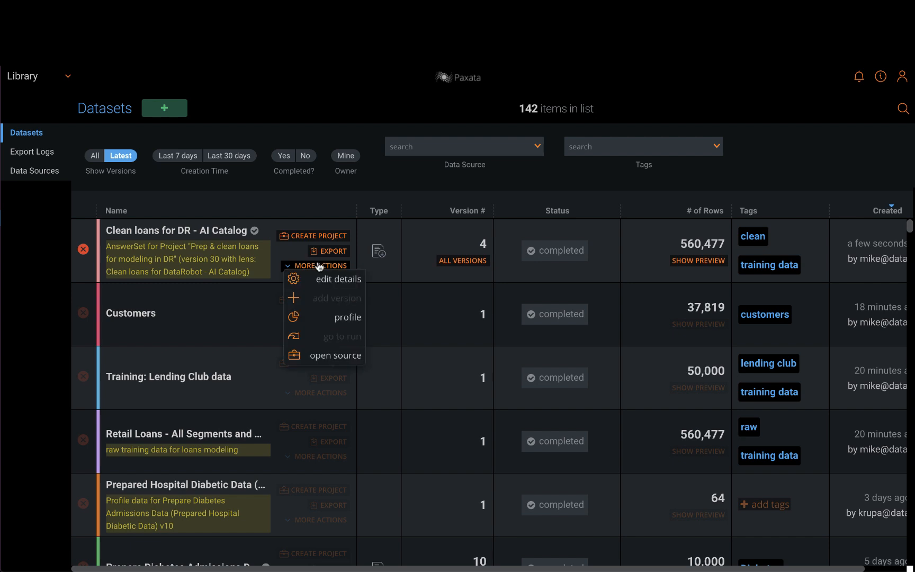
pyautogui.click(328, 251)
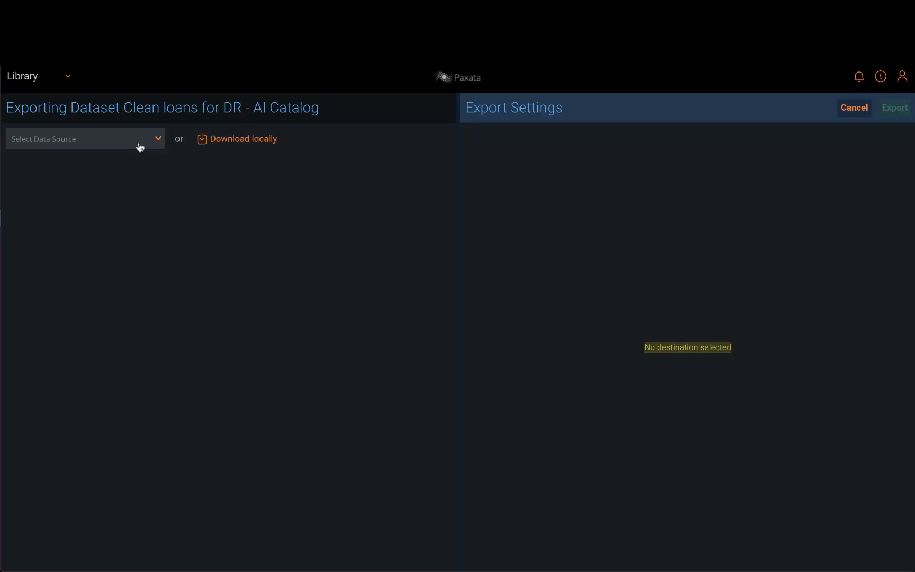
pyautogui.click(85, 139)
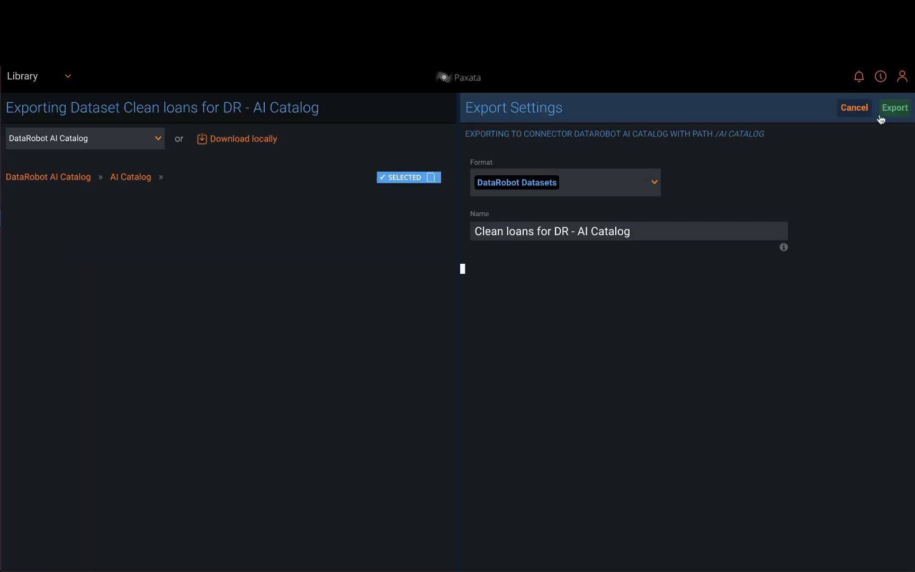
pyautogui.click(895, 107)
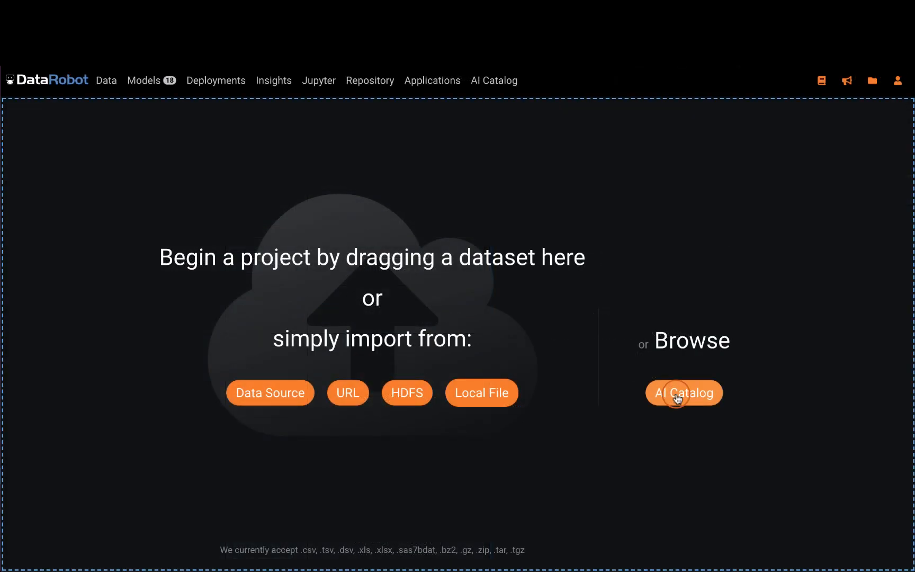
# Create a DataRobot project from the Clean loans AI Catalog dataset and expand LoanType.
pyautogui.click(683, 393)
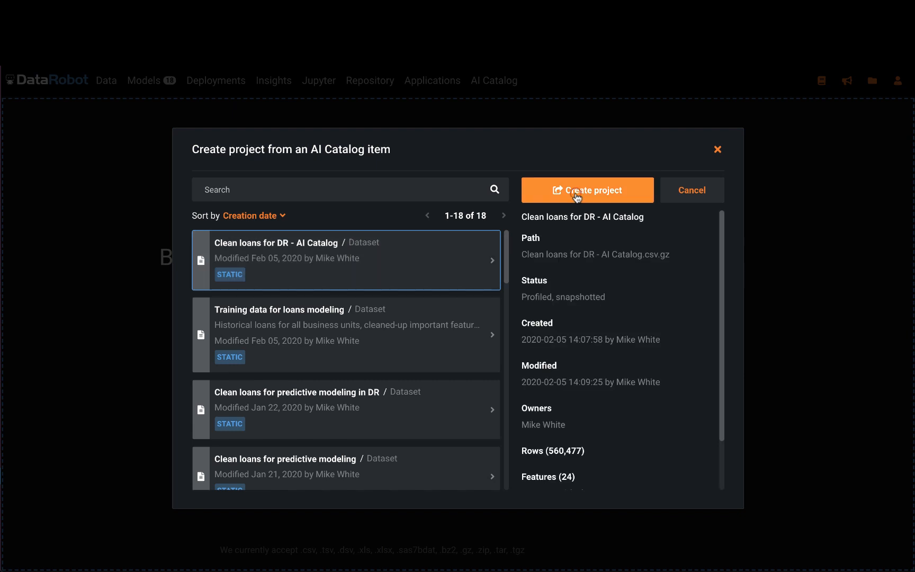
pyautogui.click(588, 190)
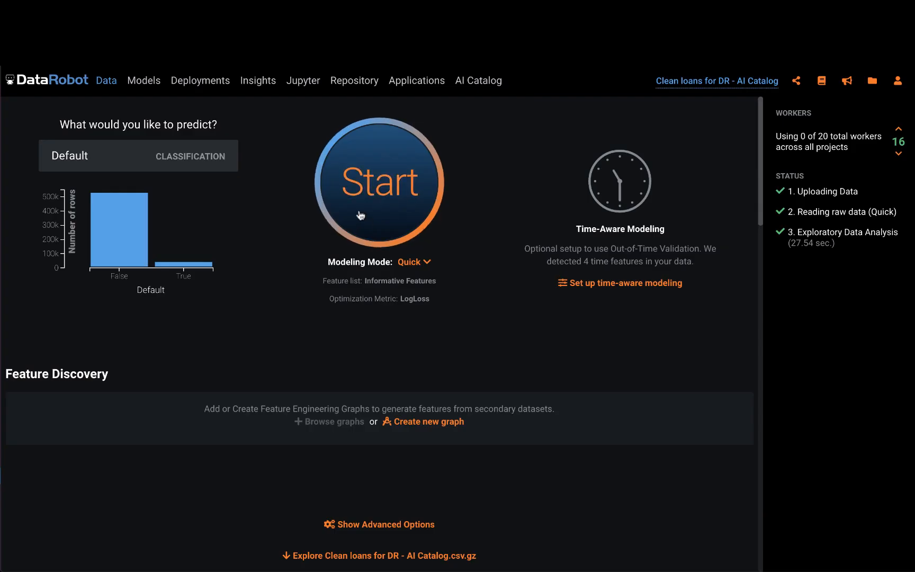
pyautogui.click(380, 182)
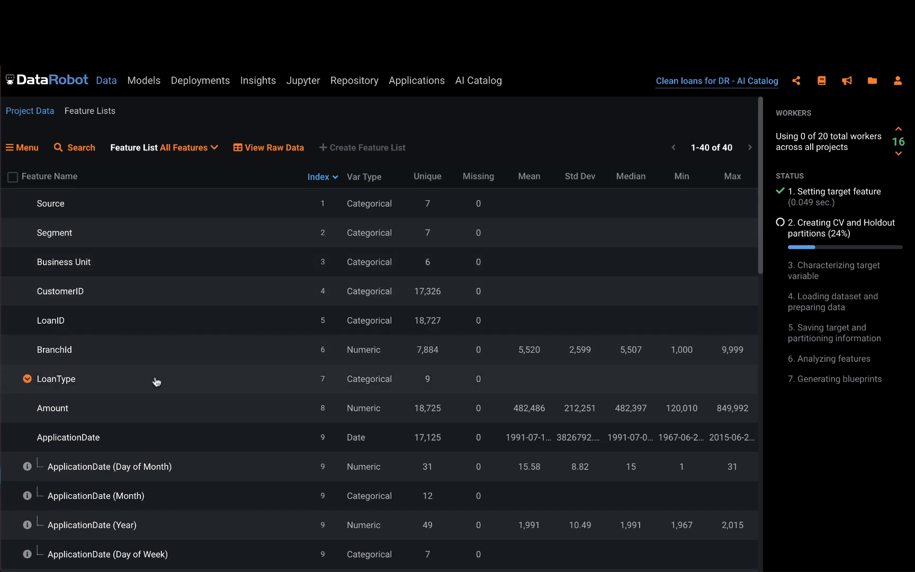
pyautogui.click(57, 378)
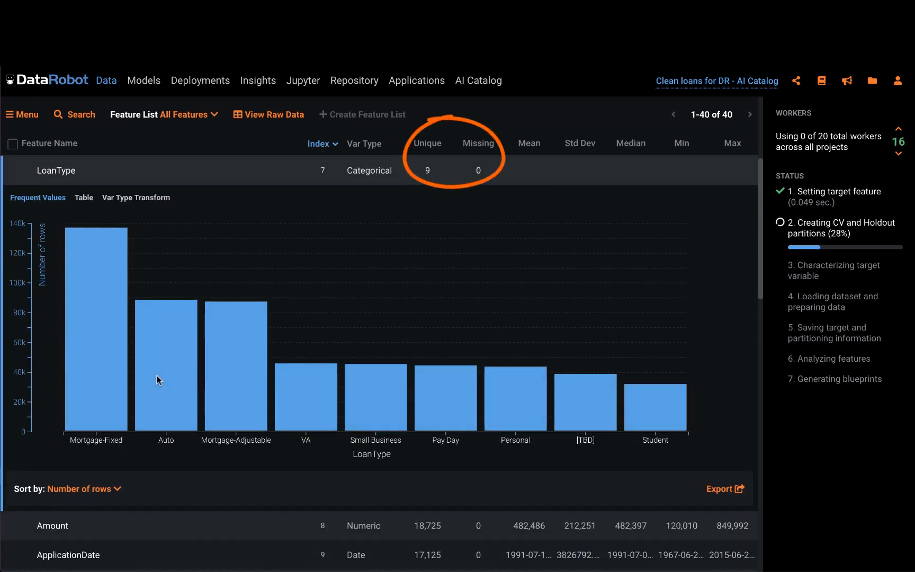